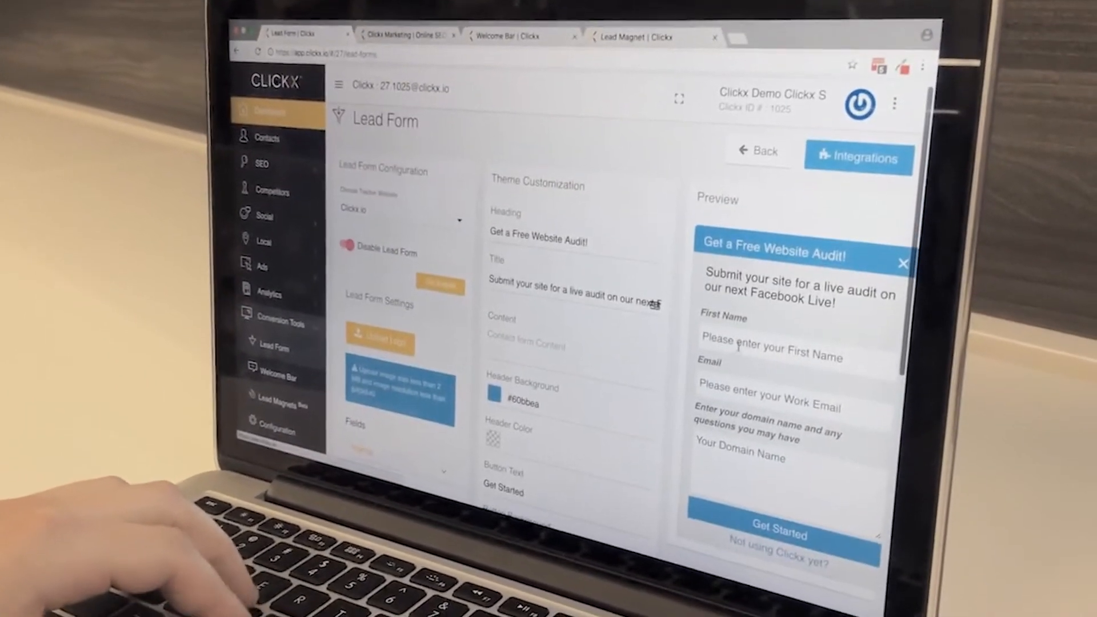
Test the preview fields with 'clickx' values and update the Free Website Audit form with a Submit button
text(clickxninj)
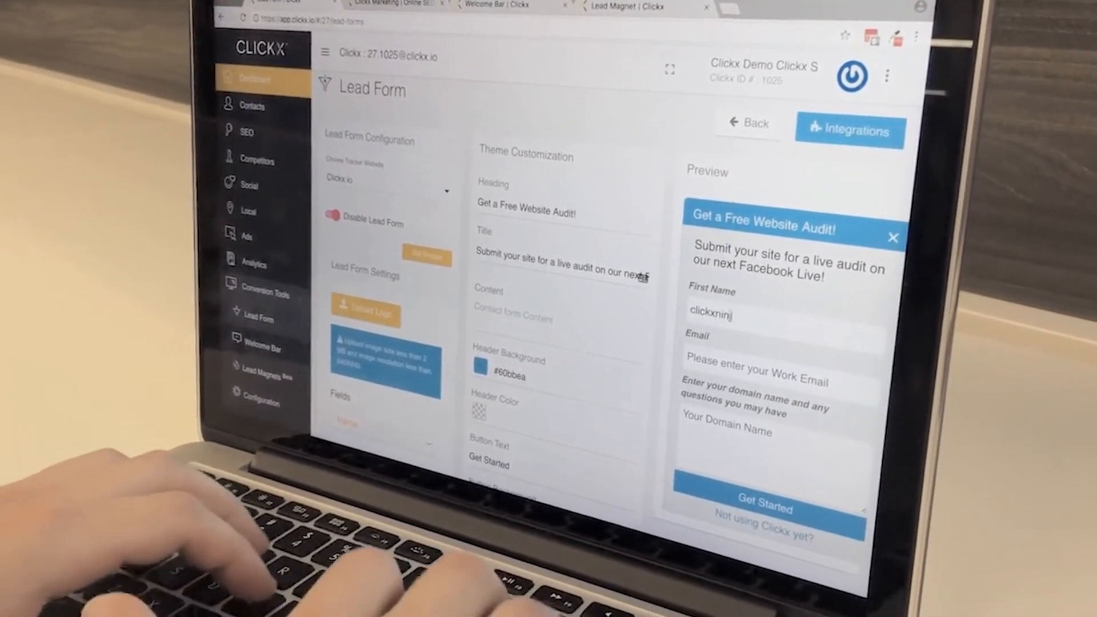
text(clickx)
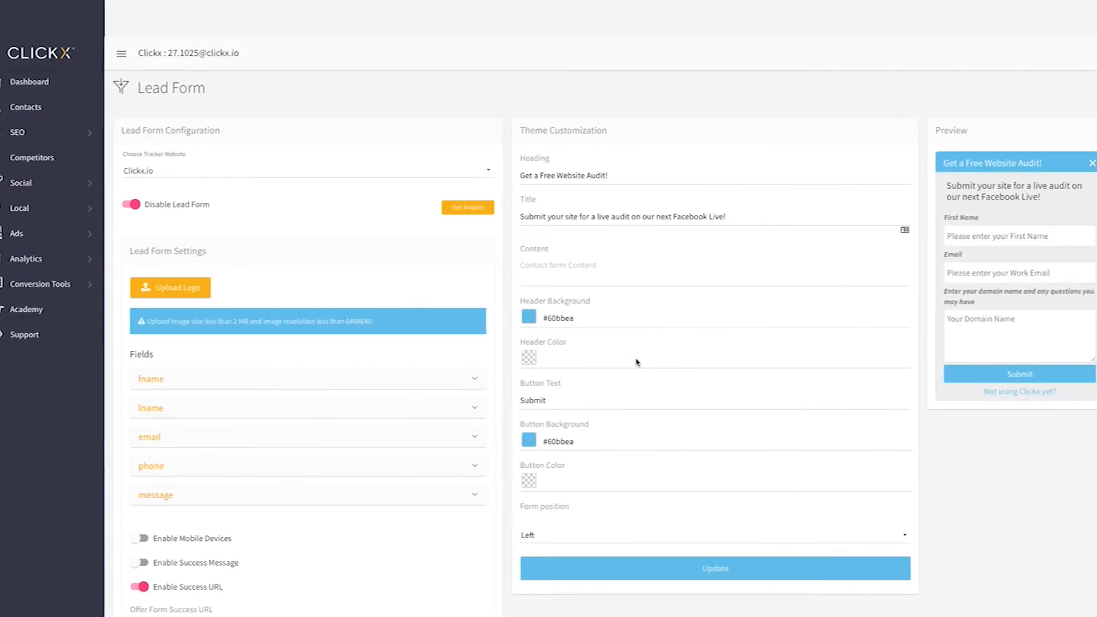
click(529, 317)
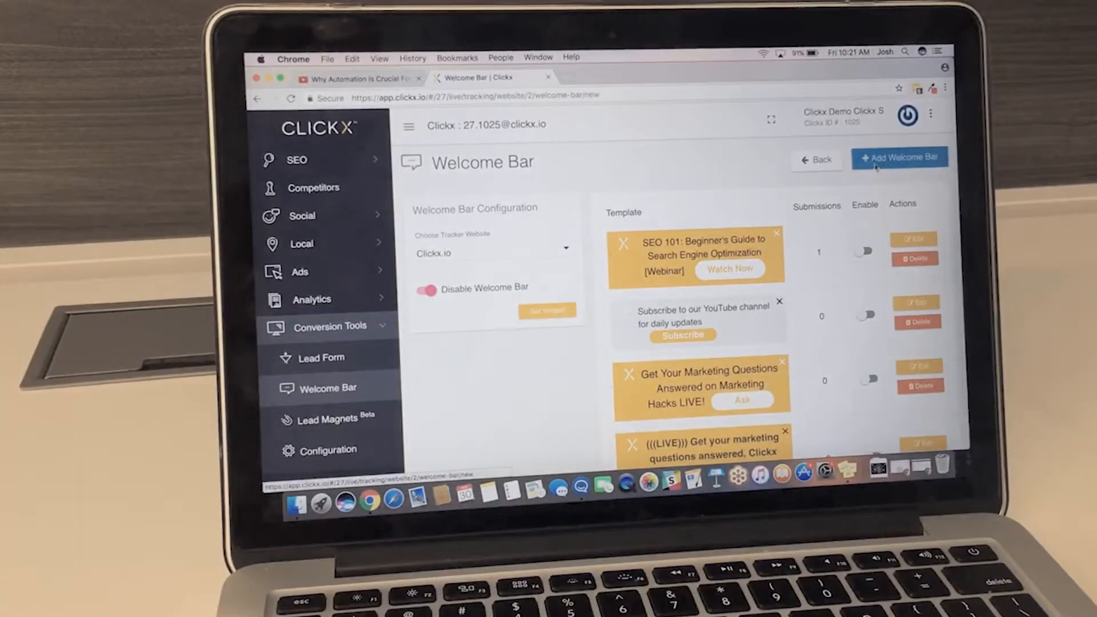
click(899, 157)
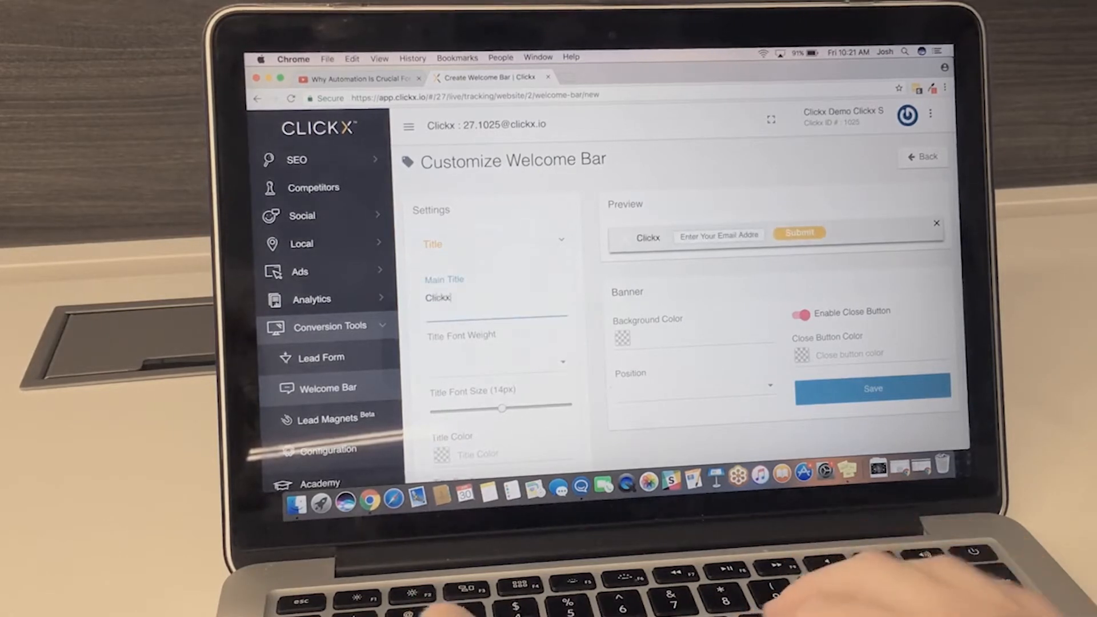
text(Ninja)
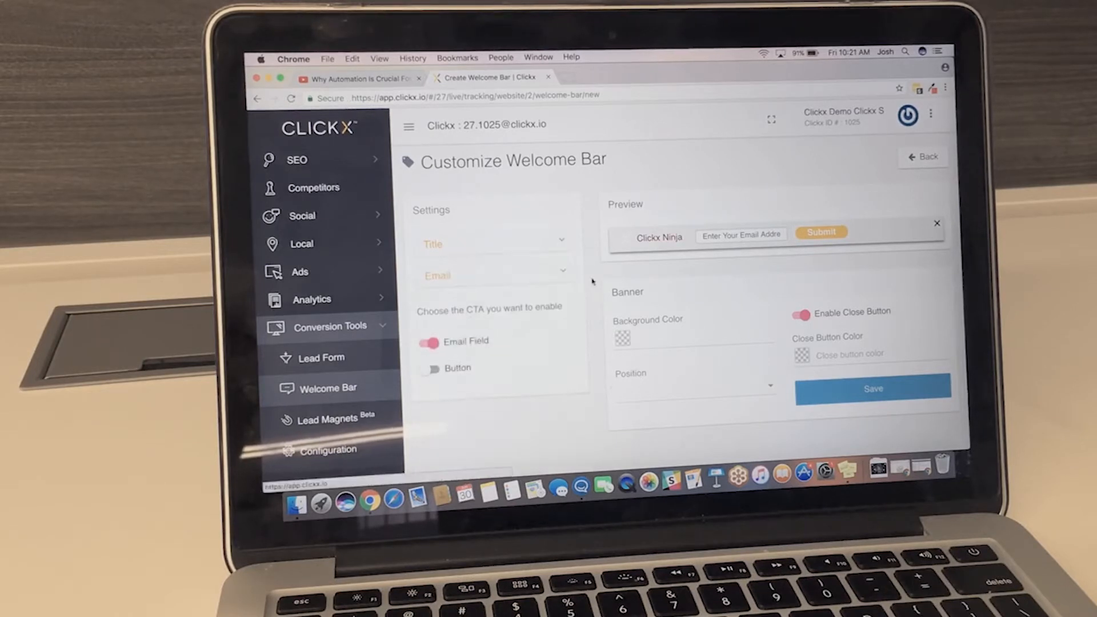
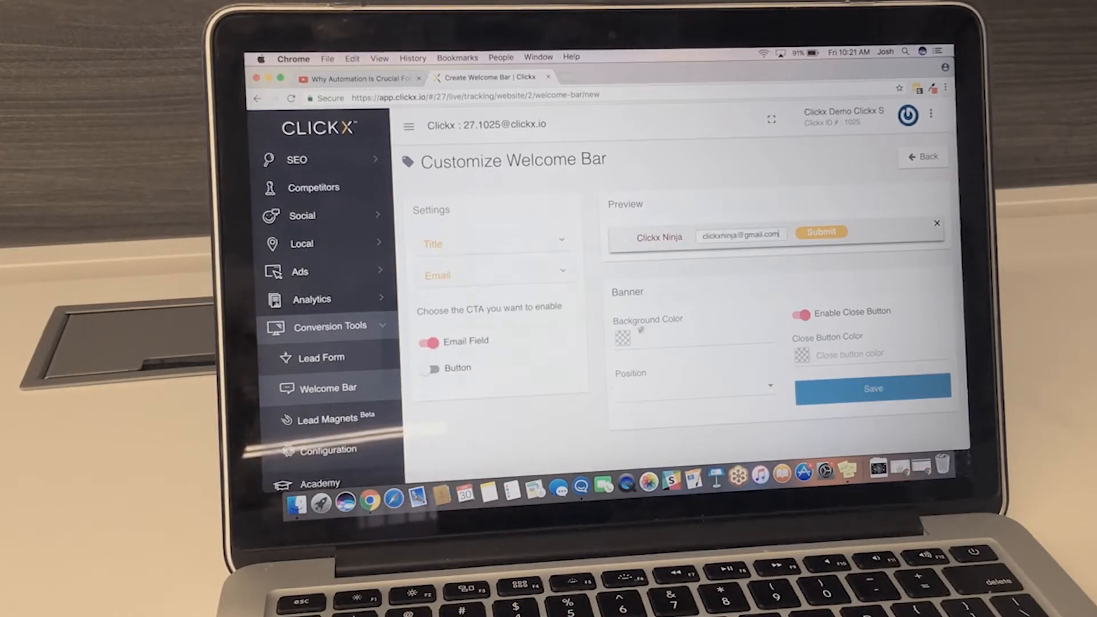
click(622, 337)
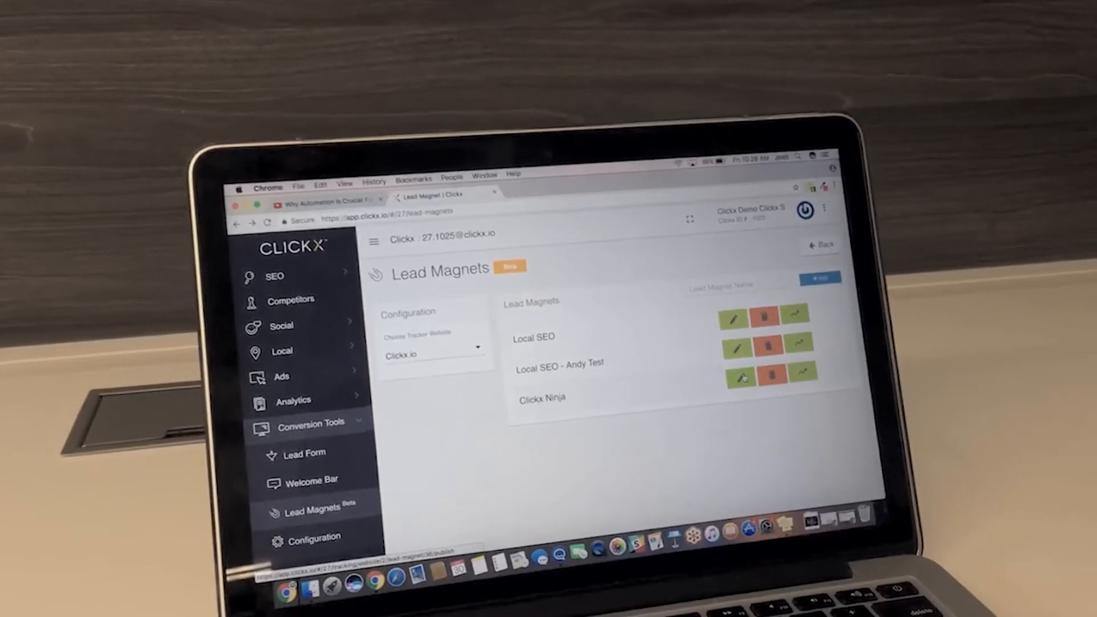
Edit the Clickx Ninja lead magnet so its content link reads 'Download the Clickx eBook today!'
click(733, 376)
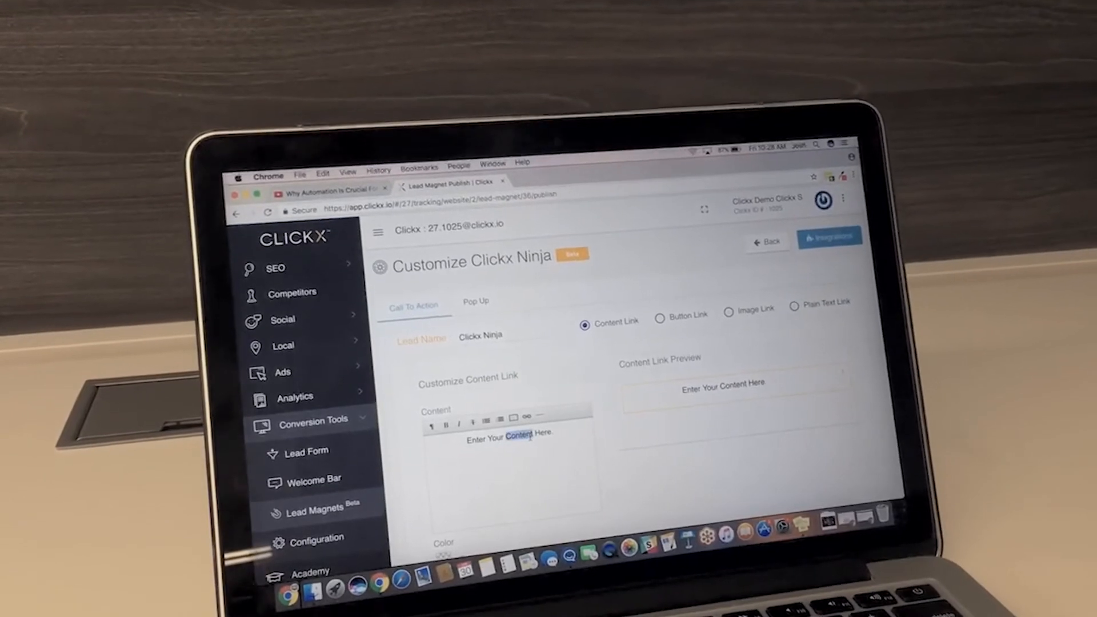
text(Download the Clickx eBook)
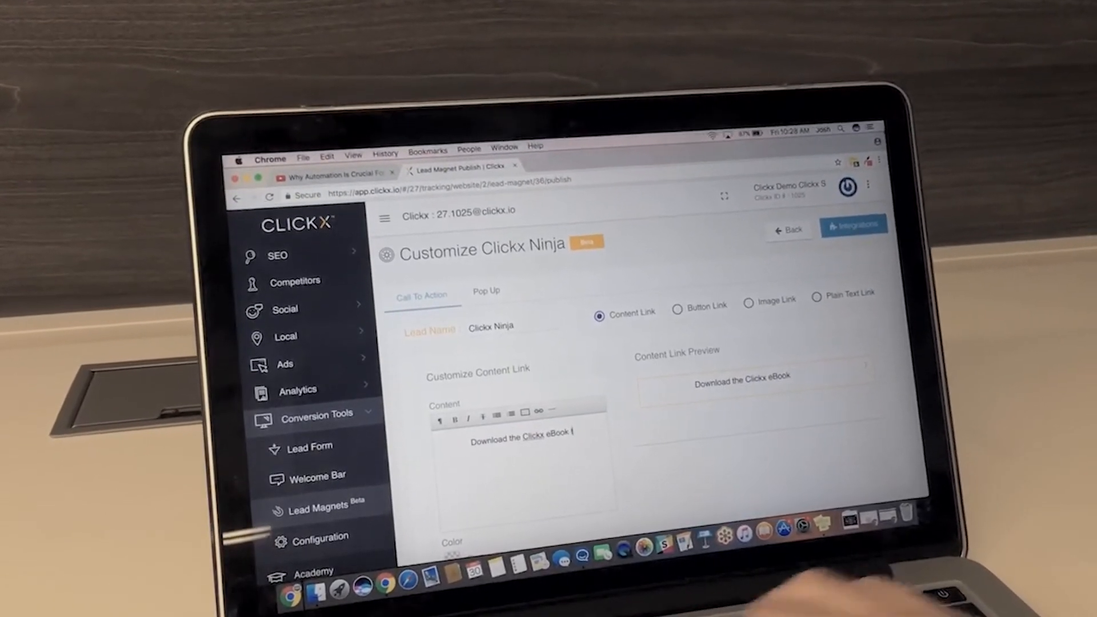
text(today!)
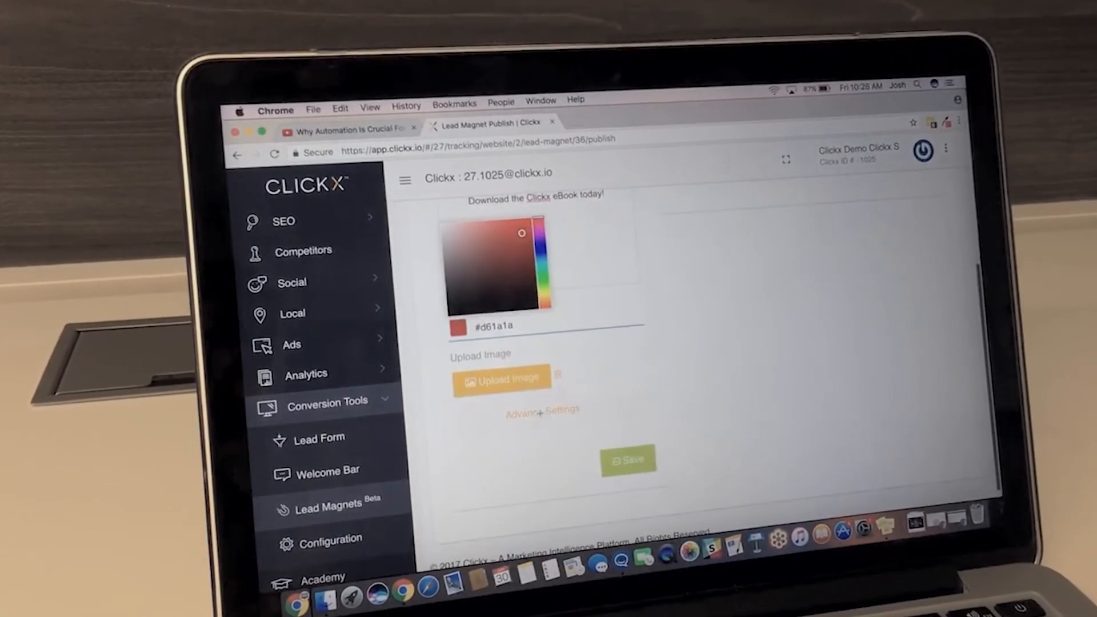
In Advance Settings give the red #d61a1a content link a dark Box Background, then move to Pop Up settings
click(503, 378)
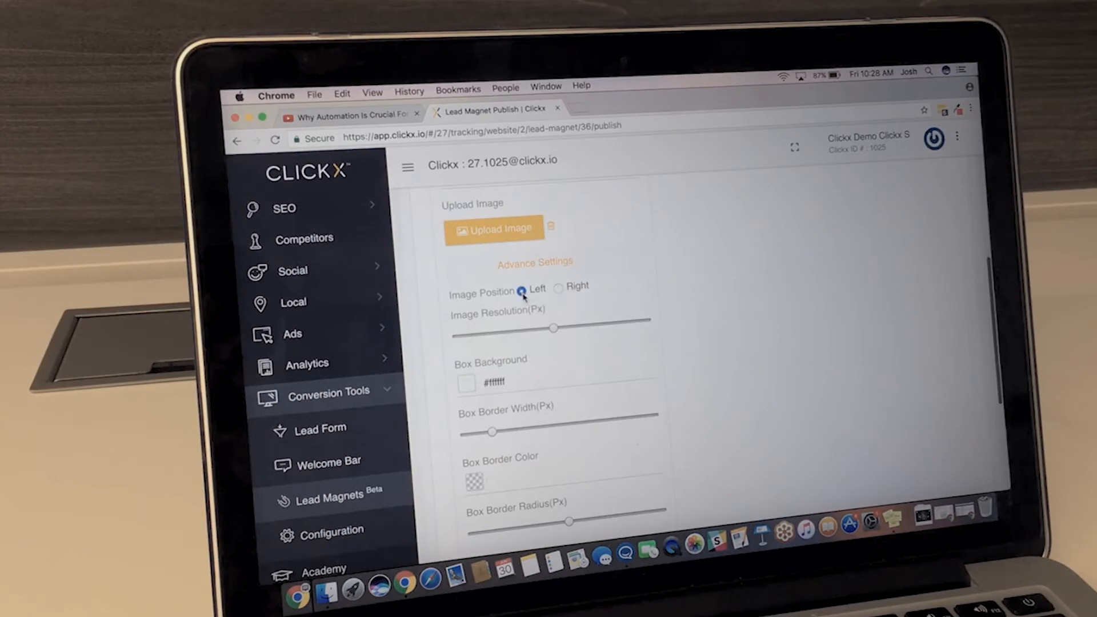
click(466, 381)
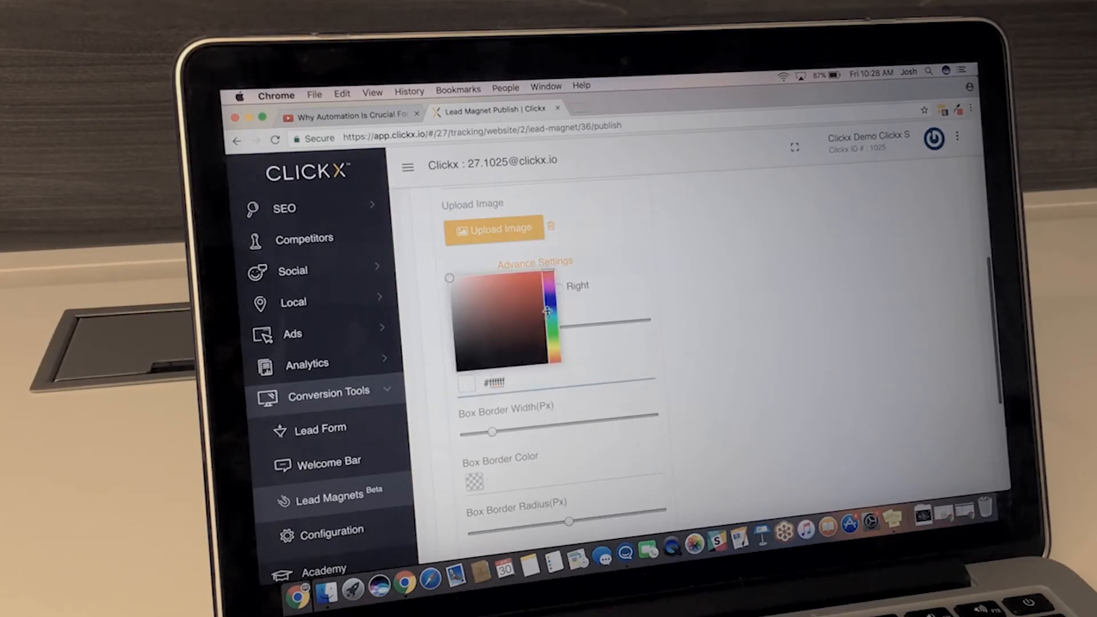
click(481, 333)
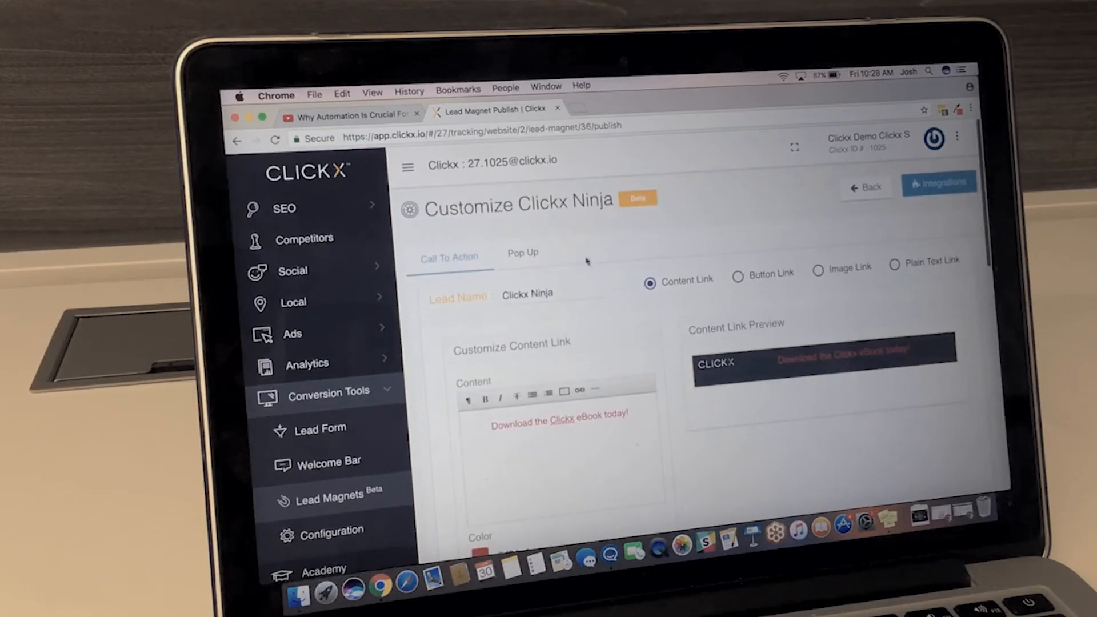
click(522, 254)
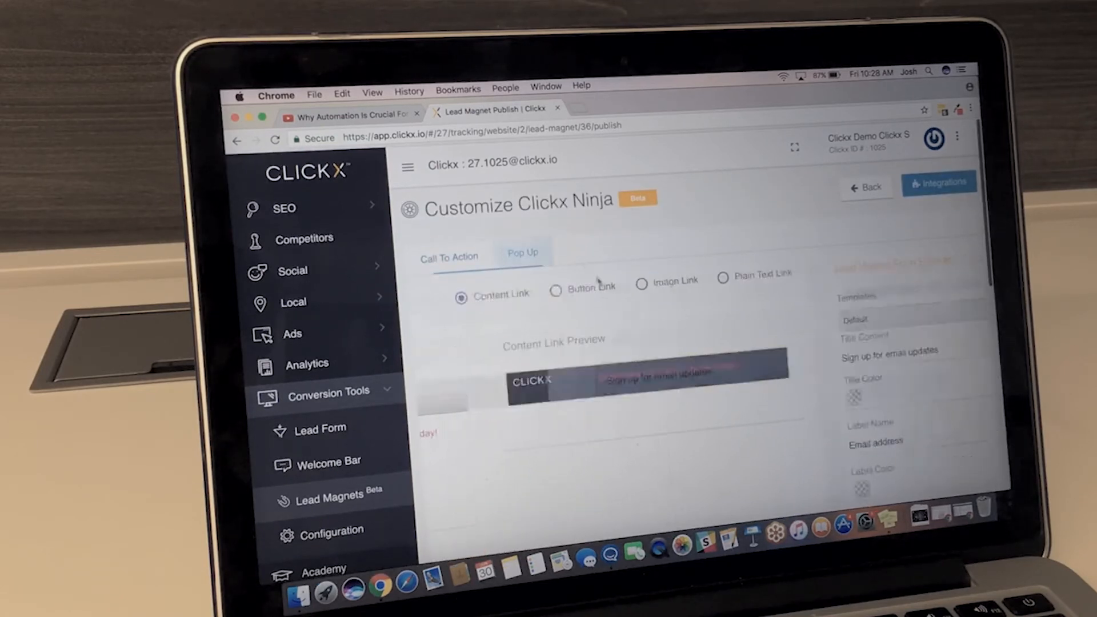